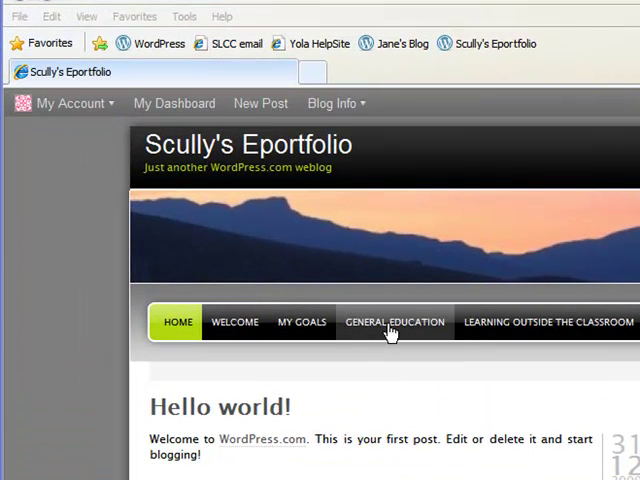
Go to the General Education page from the site navigation and open it in the editor
click(394, 321)
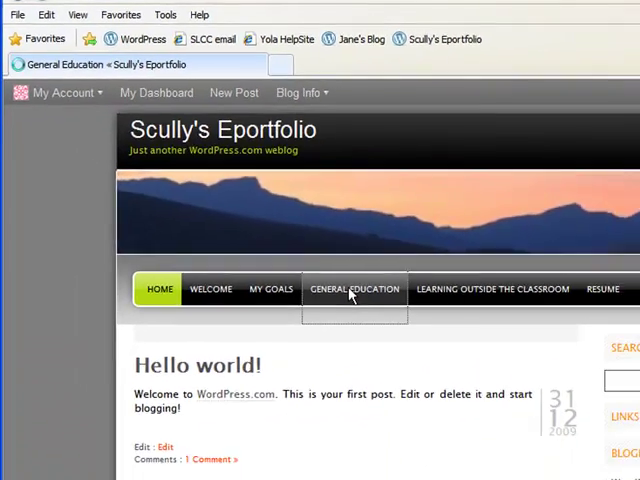
click(354, 289)
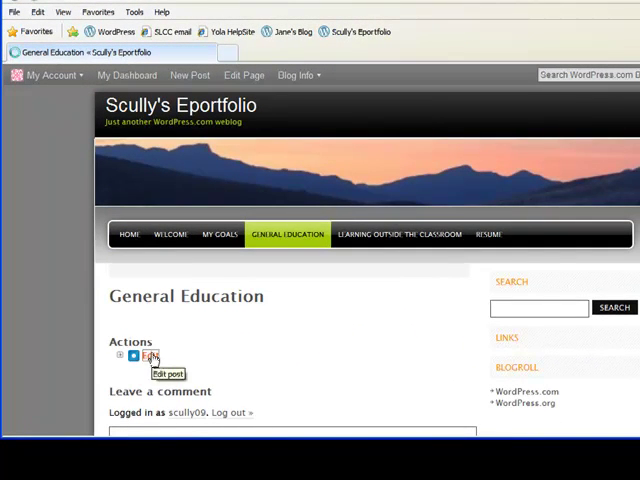
click(150, 357)
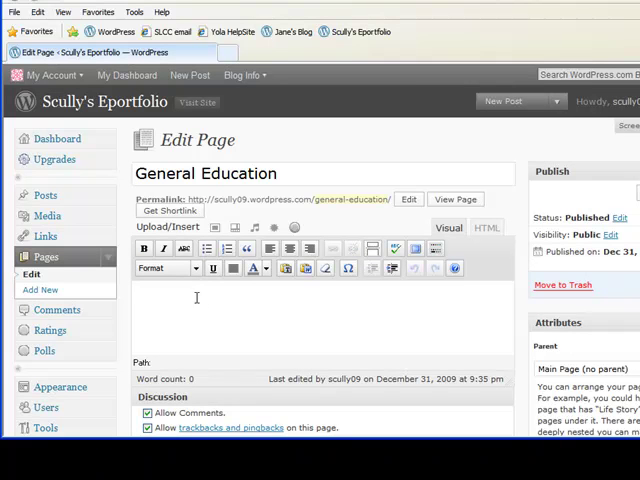
Add 'General Education' as a centered, dark red Heading 1 title
text(General Educatio)
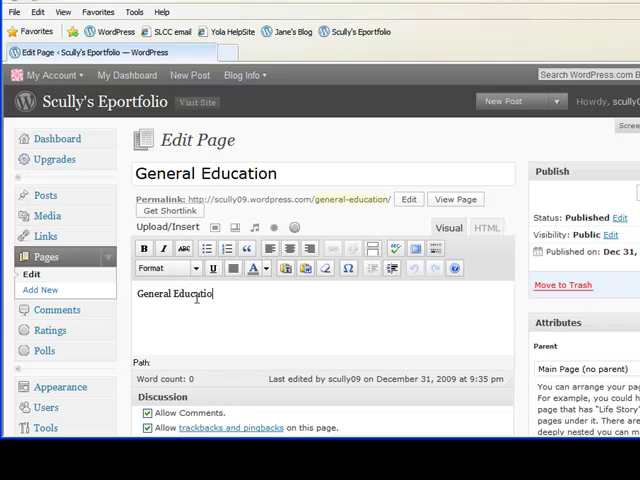
text(n)
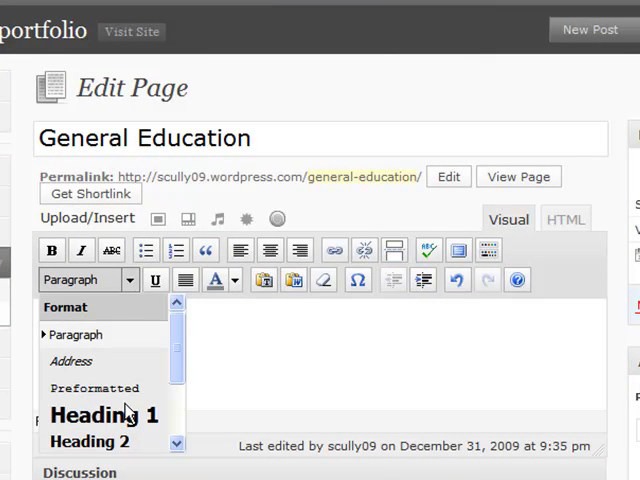
click(104, 414)
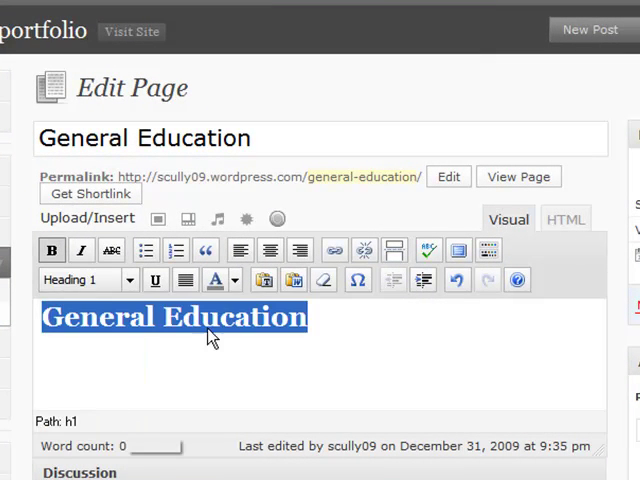
click(215, 280)
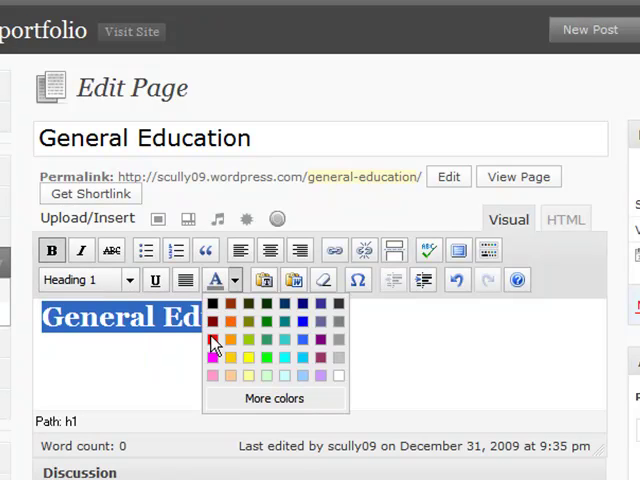
click(213, 342)
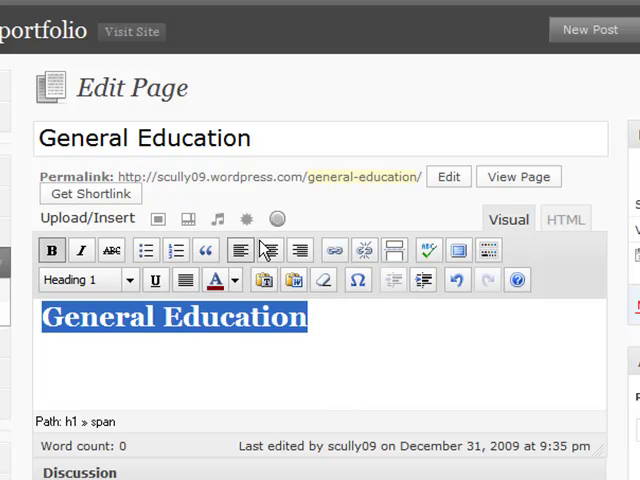
click(270, 250)
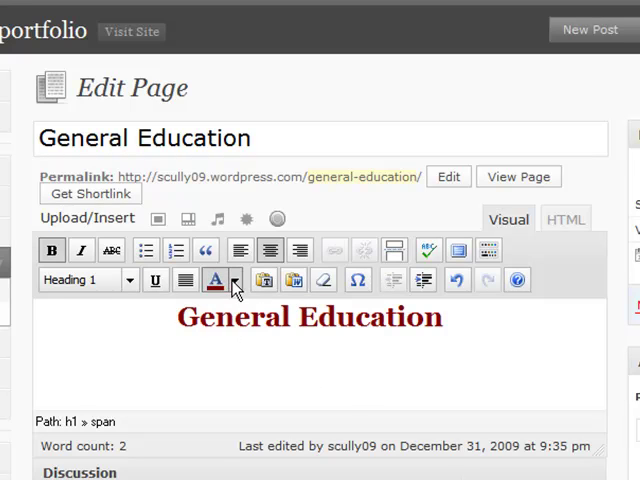
click(235, 280)
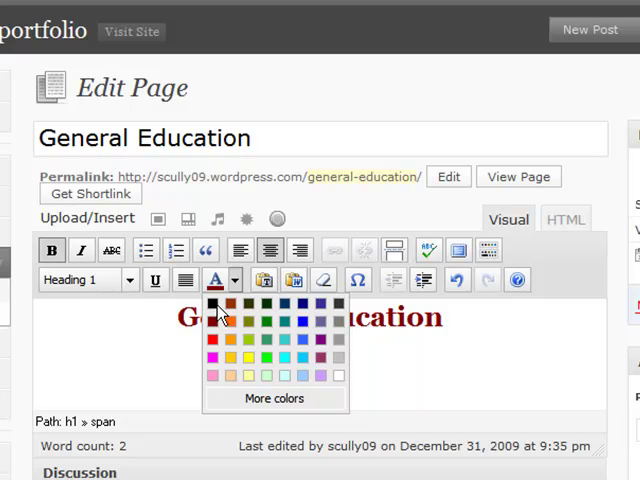
click(215, 305)
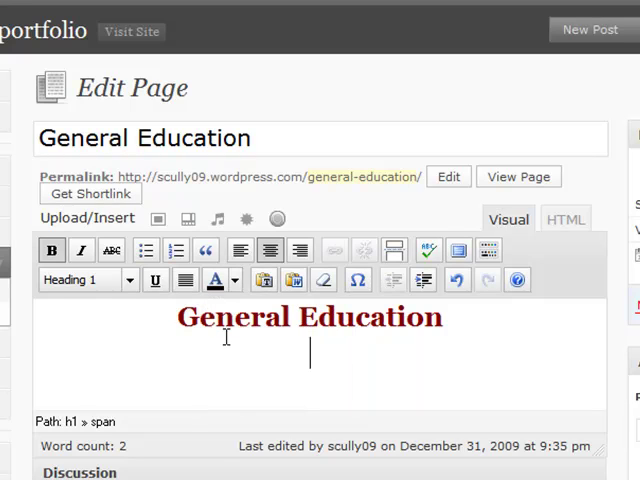
mouse_move(225, 345)
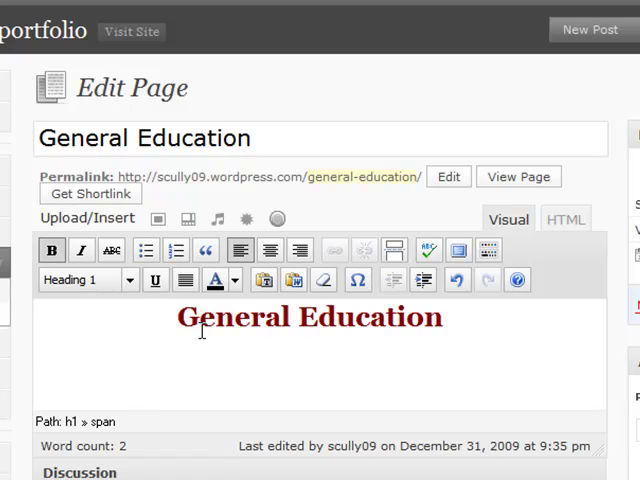
Type 'Composition' and make it a second-level heading
text(Comp)
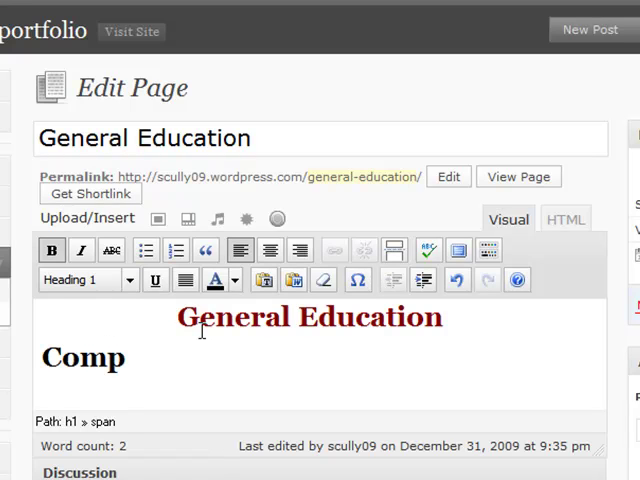
text(osition)
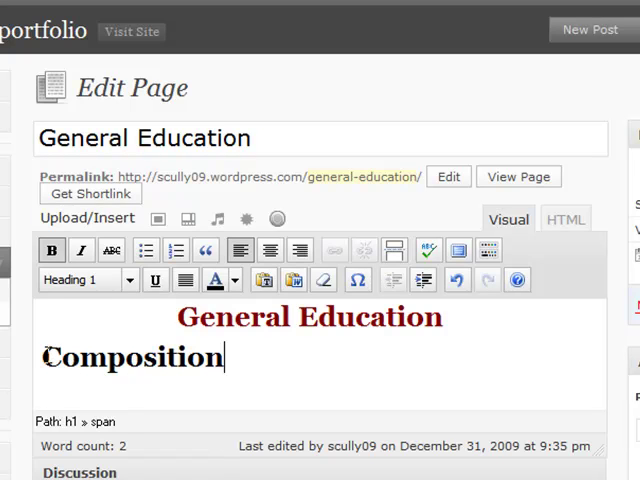
double_click(133, 357)
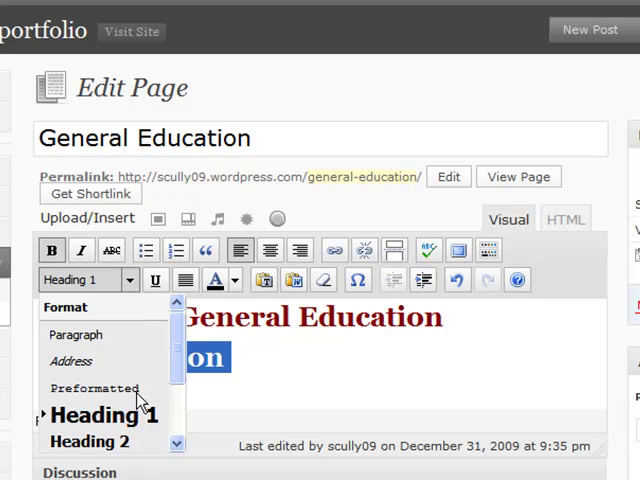
click(90, 441)
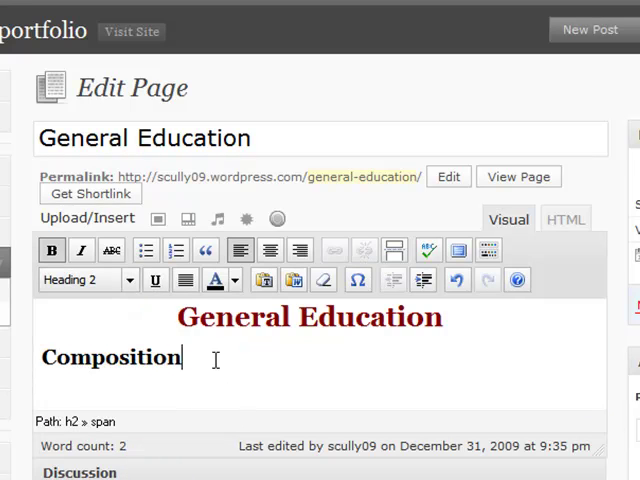
Add Quantitative Literacy, American Institutions, Life-long Wellness, Student Choice and Computer Literacy lines
text(Q)
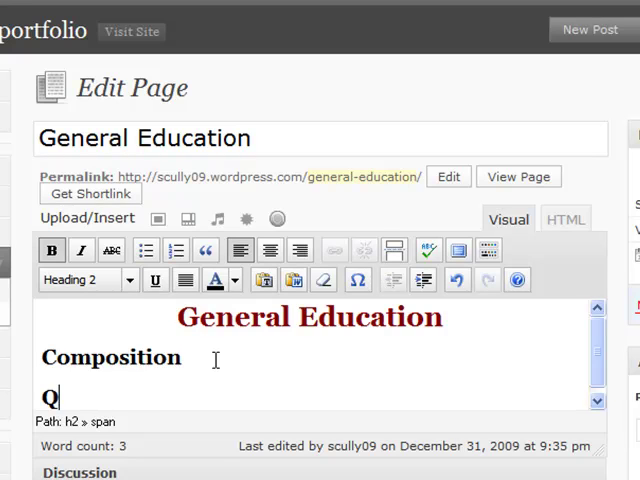
text(uantitav)
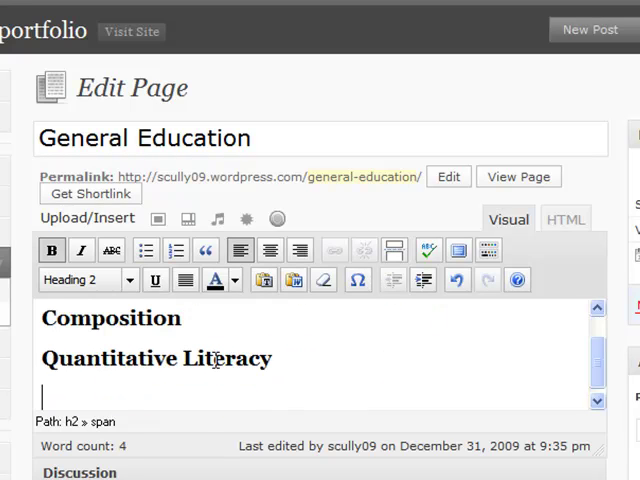
text(American)
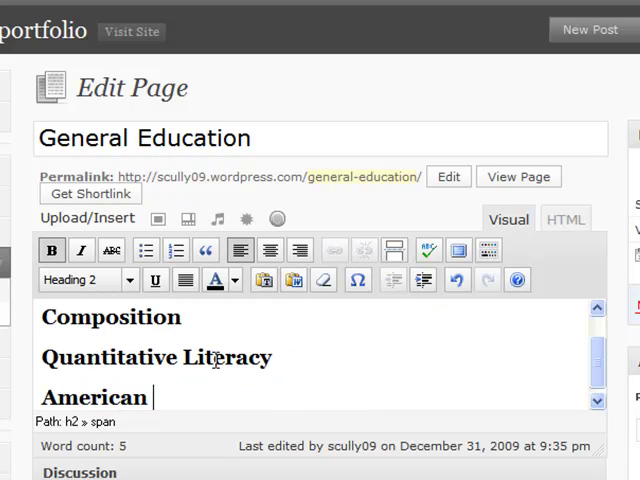
text(Insti)
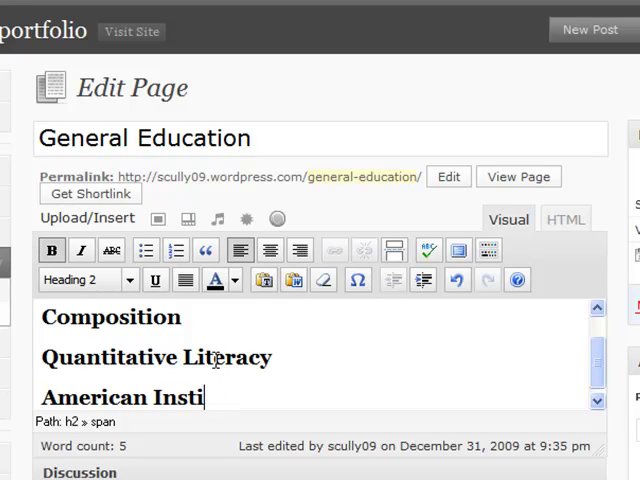
text(tutions)
text(L)
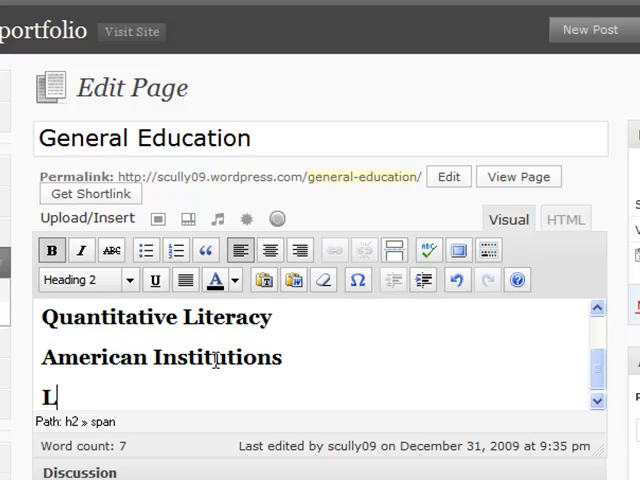
text(ife-)
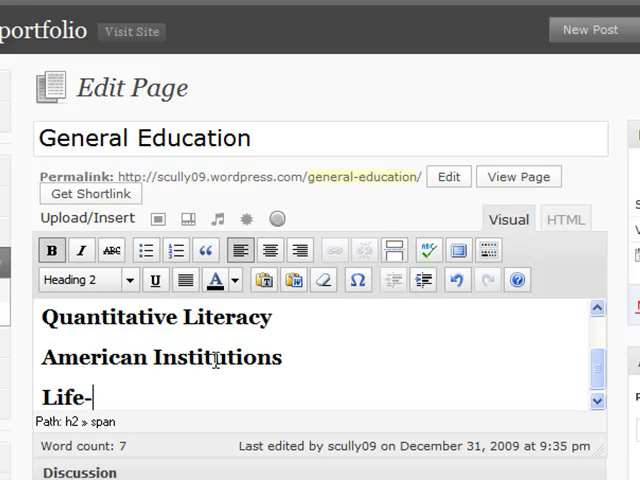
text(ong Wellness)
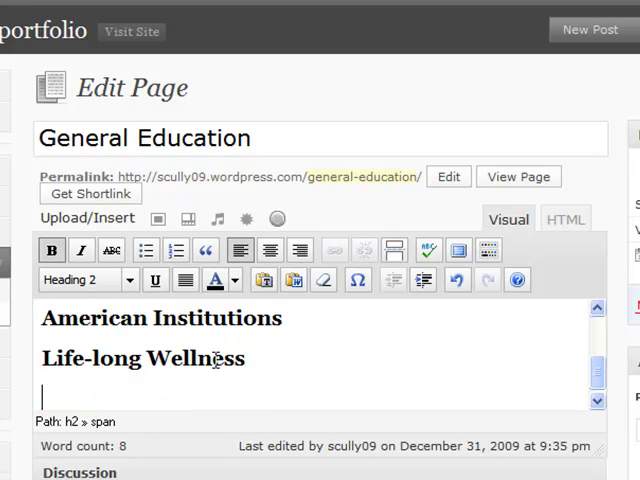
text(Student Choice)
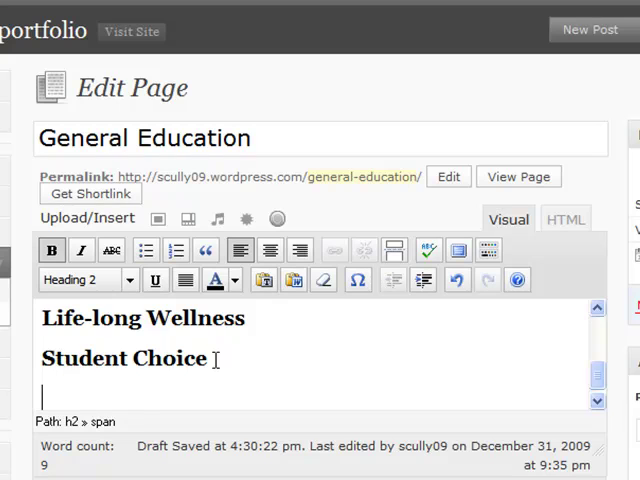
text(Computer Literacy)
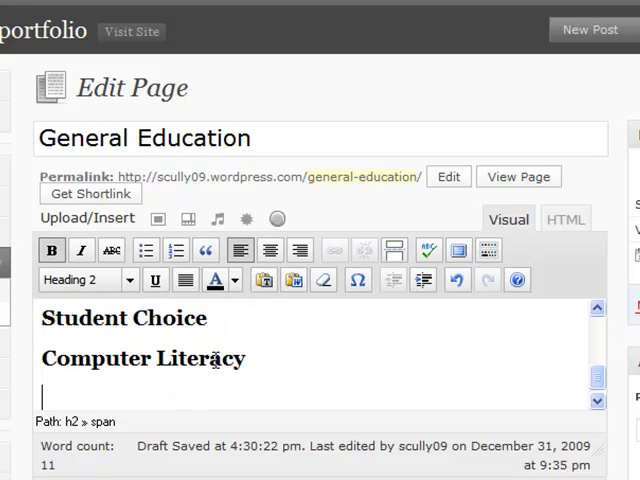
Add Biological Sciences, Fine Arts, Humanities, Physical and Social Sciences, Interdisciplinary, Diversity and Foreign Language
text(Biolo)
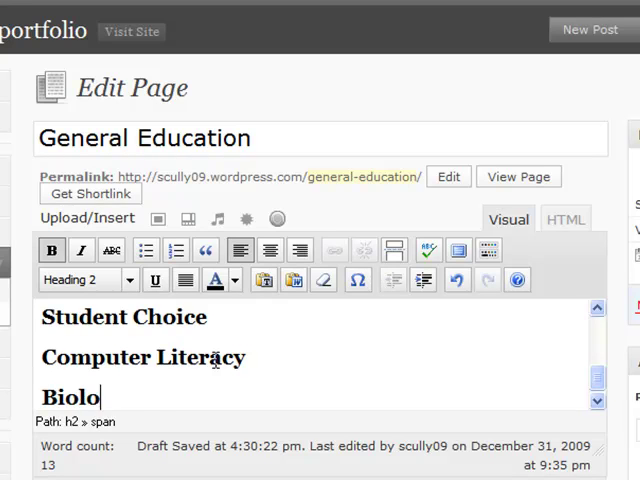
text(gical Sic)
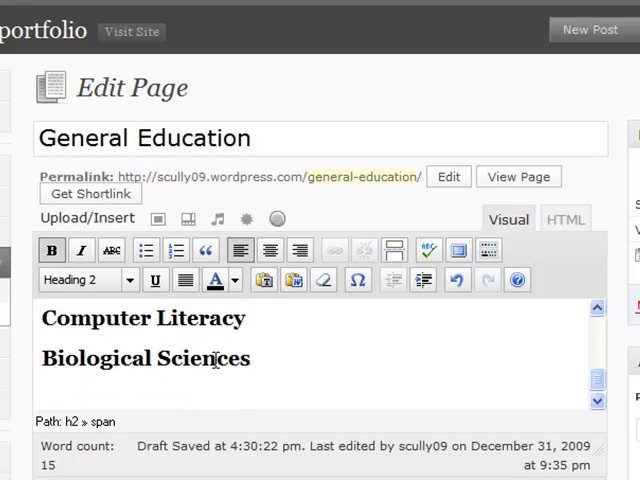
text(Fine Arts)
text(Humanities)
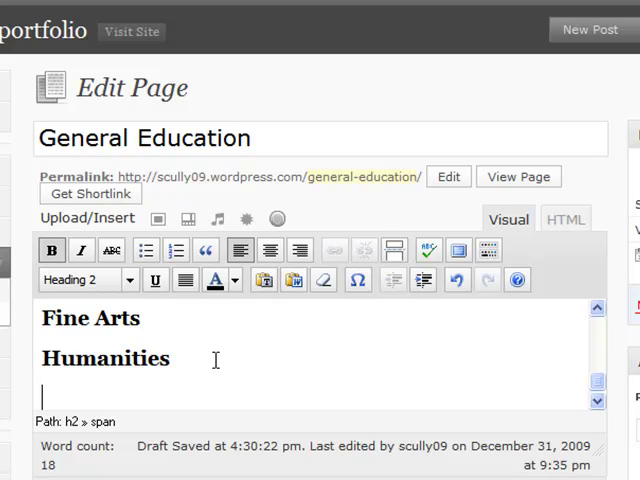
text(Physical Sci)
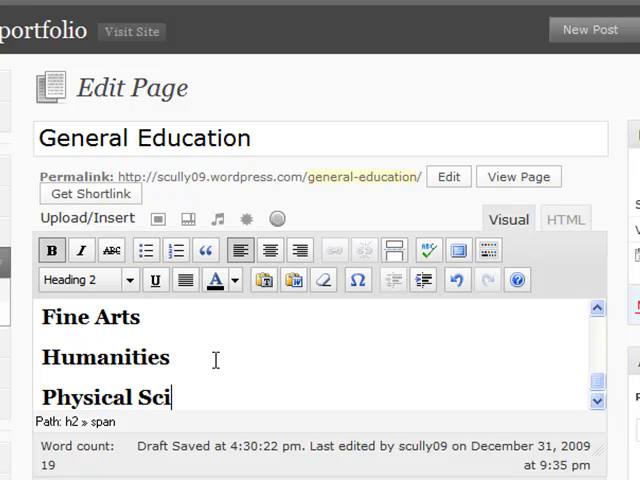
text(ences)
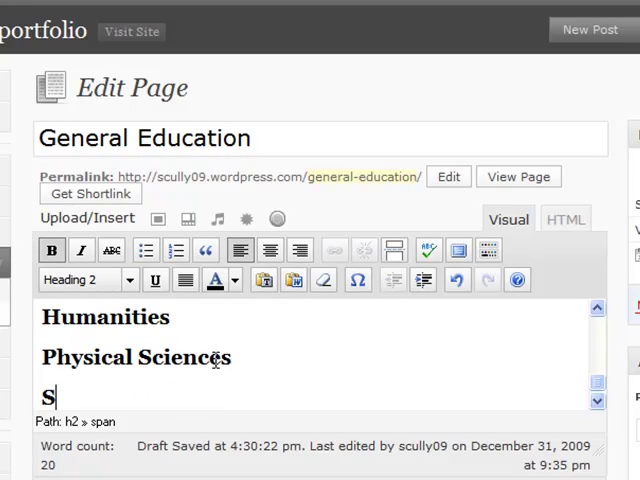
text(ocial Sic)
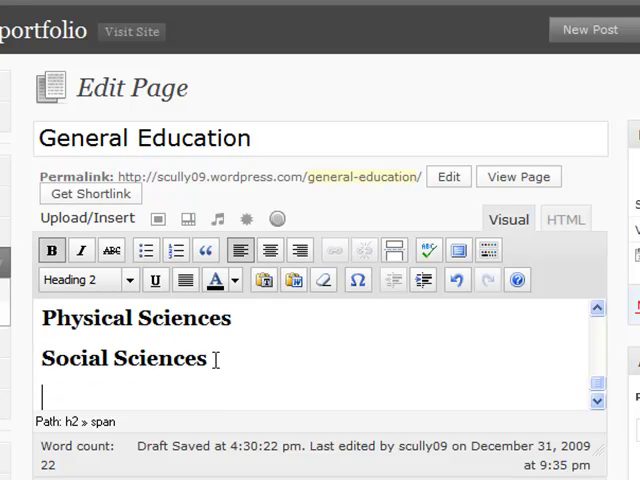
text(Inter)
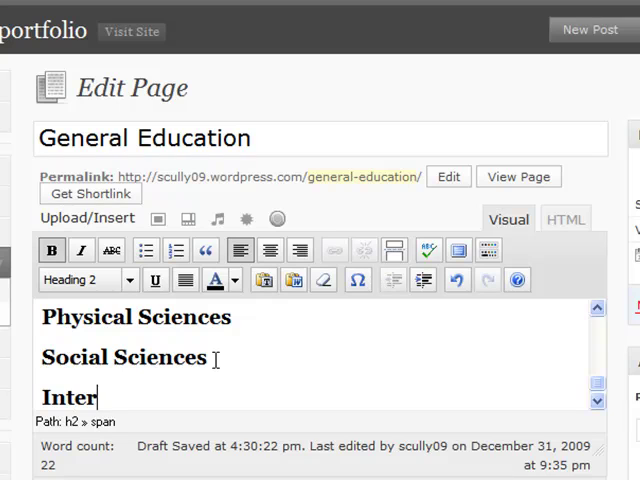
text(discip)
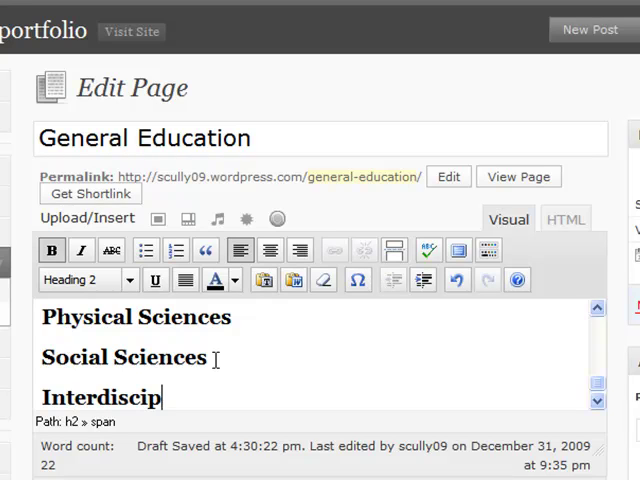
text(lia)
text(Diversity)
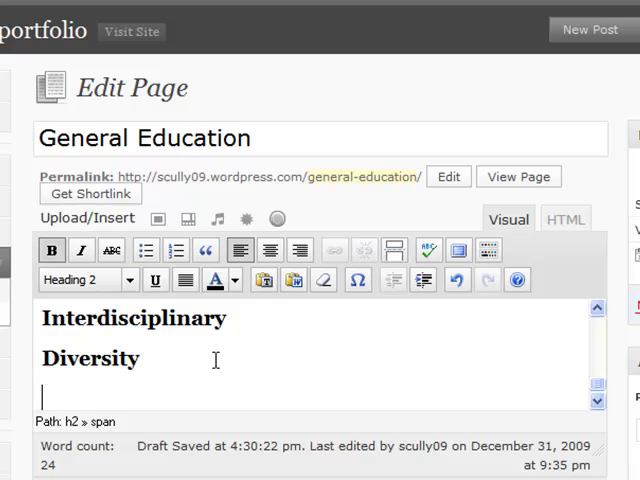
text(Foreign L)
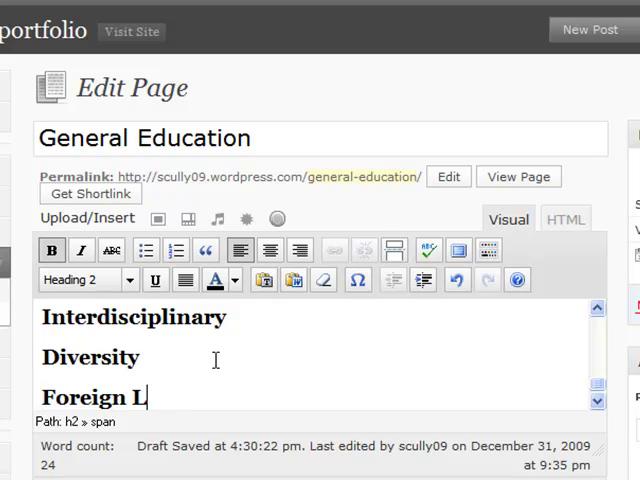
text(anguage)
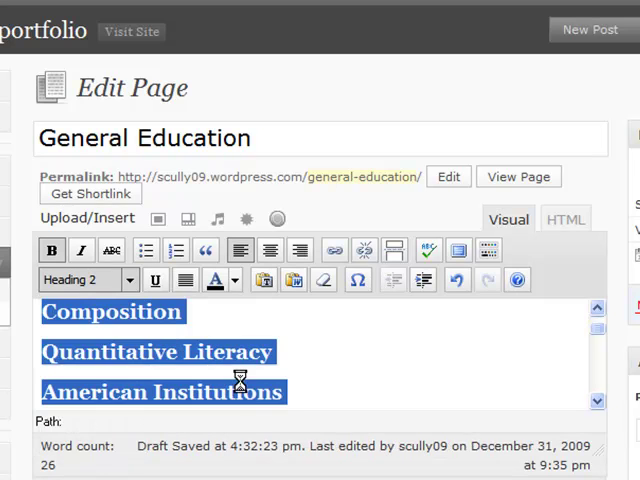
Apply Remove Formatting to the selected category list and scroll down through the result
click(85, 279)
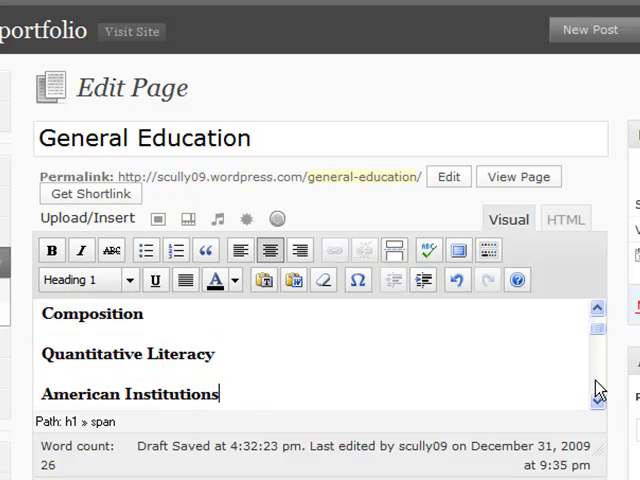
scroll(down, 3)
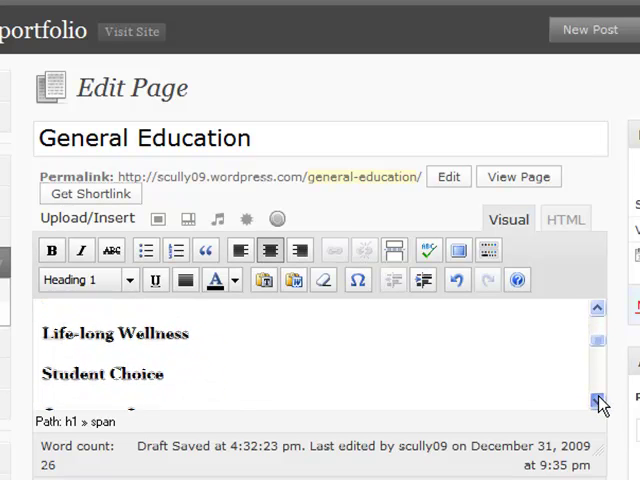
scroll(down, 3)
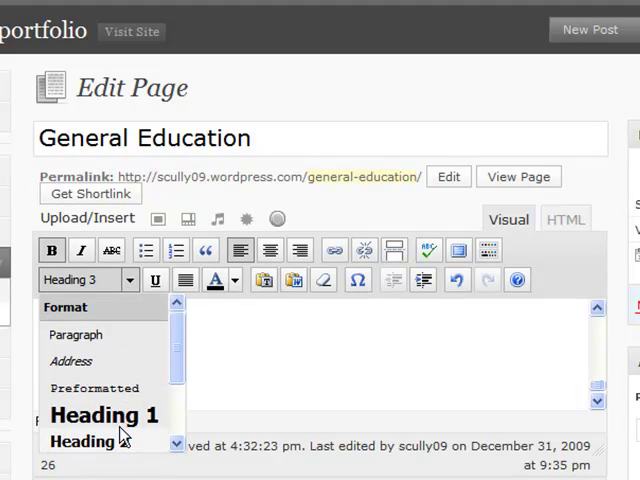
Format the Electives line below Foreign Language as a centered Heading 1
click(104, 415)
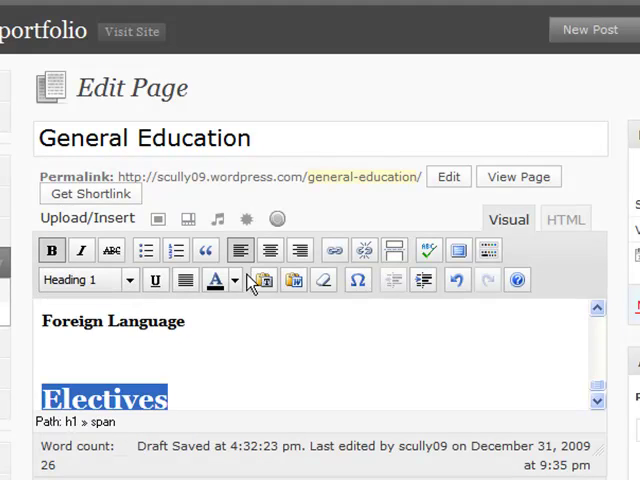
click(270, 250)
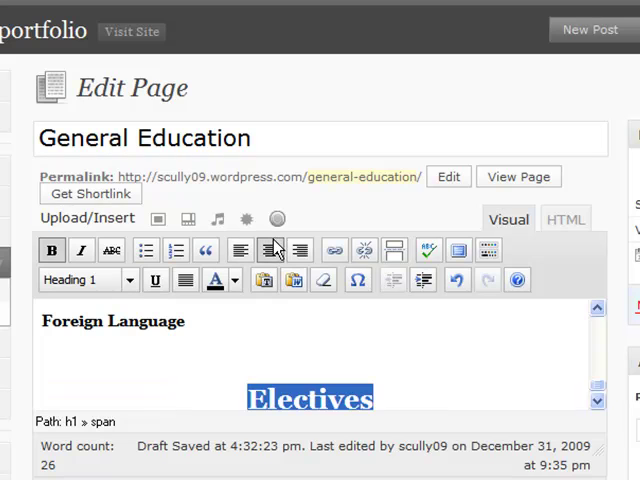
click(234, 280)
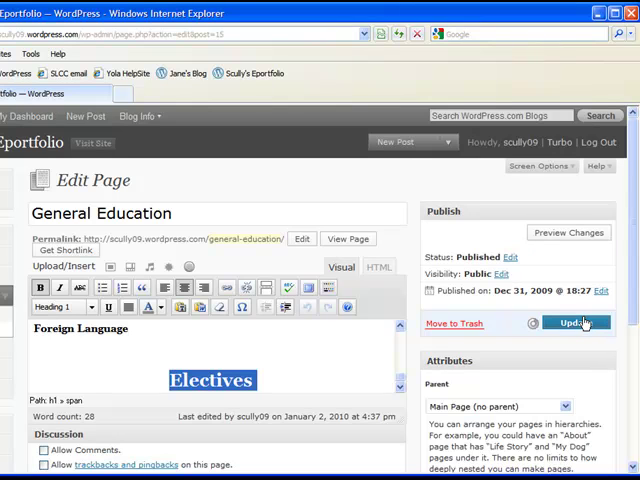
Update the published General Education page, then open the live site
click(577, 322)
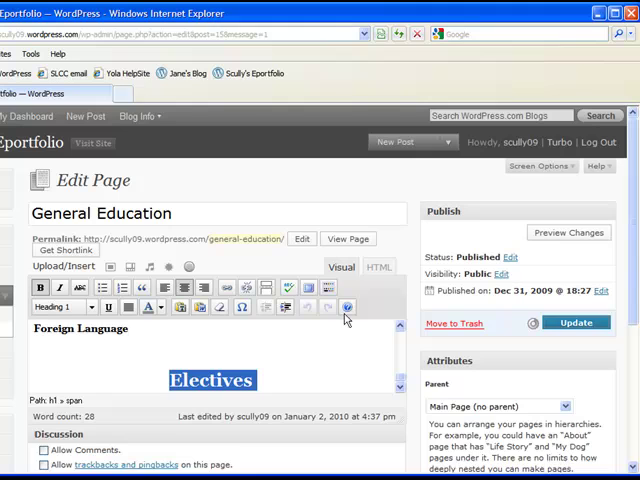
click(576, 322)
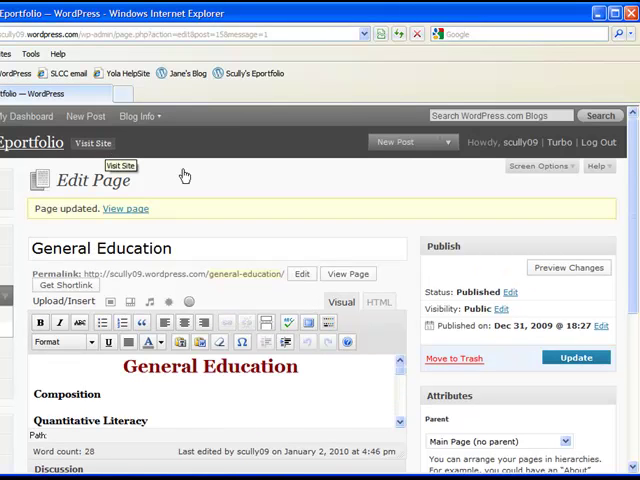
click(92, 143)
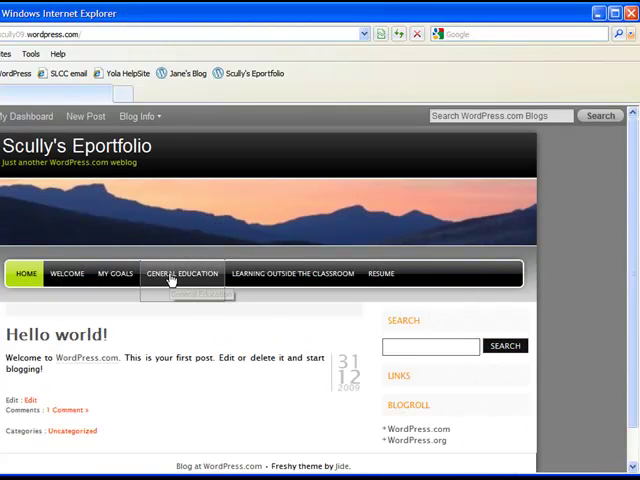
Review the live General Education page down to Electives, then reopen it for editing
click(181, 273)
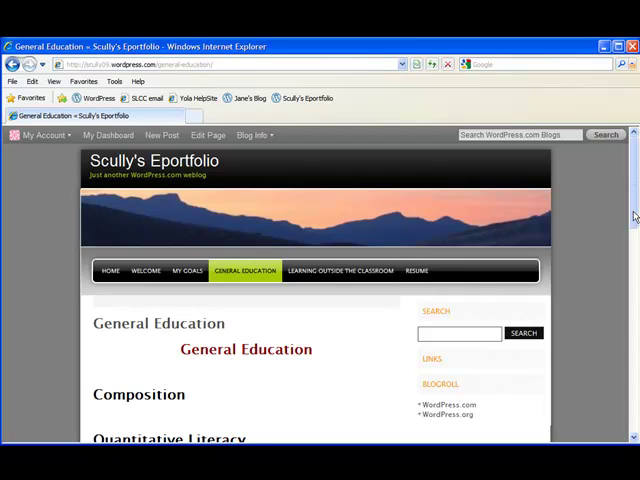
scroll(down, 3)
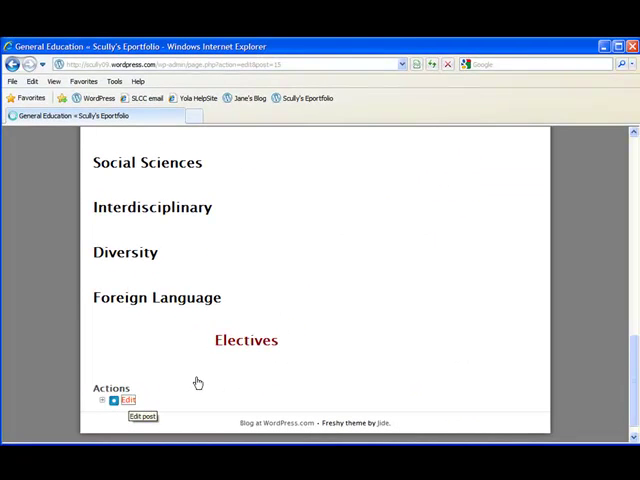
click(126, 399)
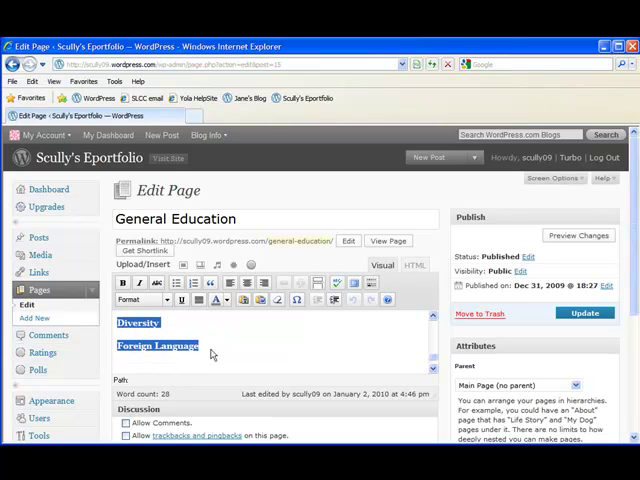
Set the category list to Paragraph format, update the page, and view it live
click(145, 300)
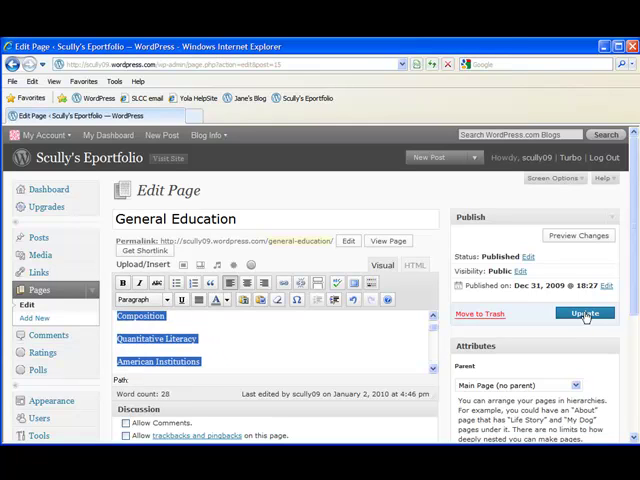
click(584, 314)
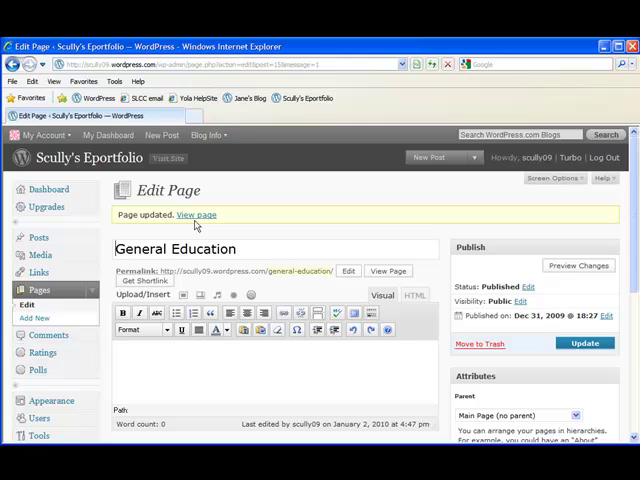
click(196, 214)
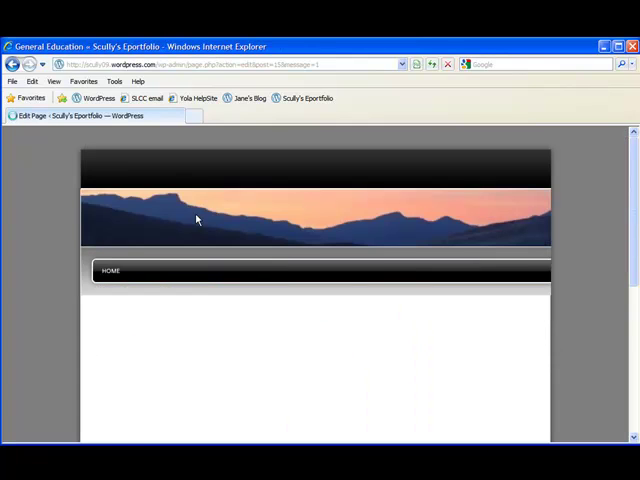